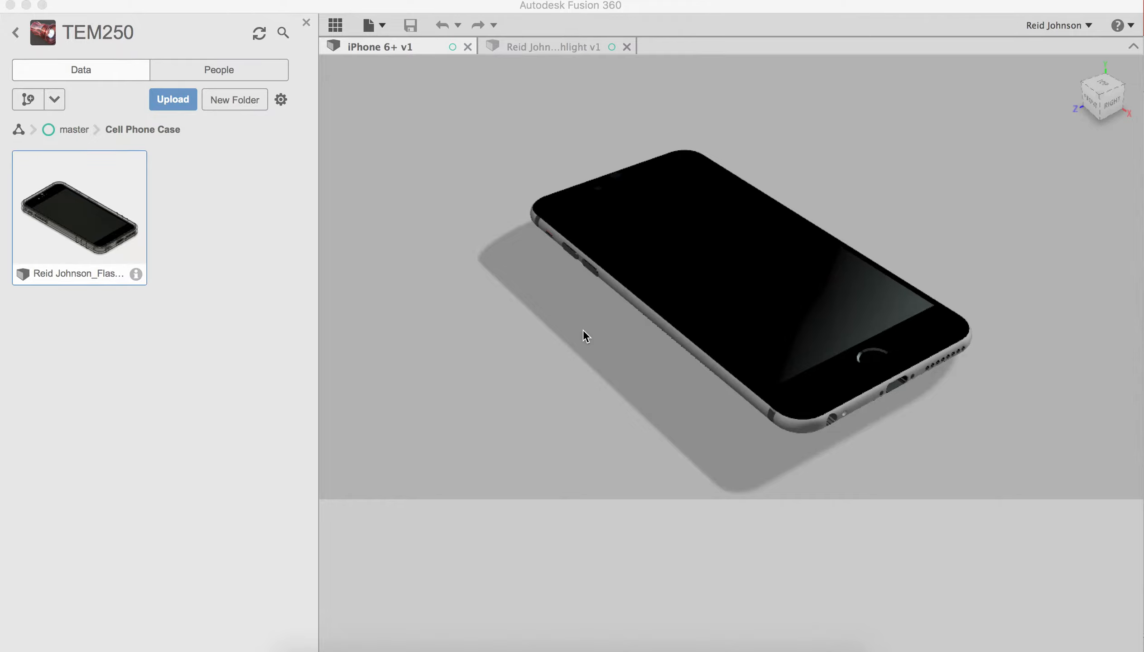
mouse_move(652, 220)
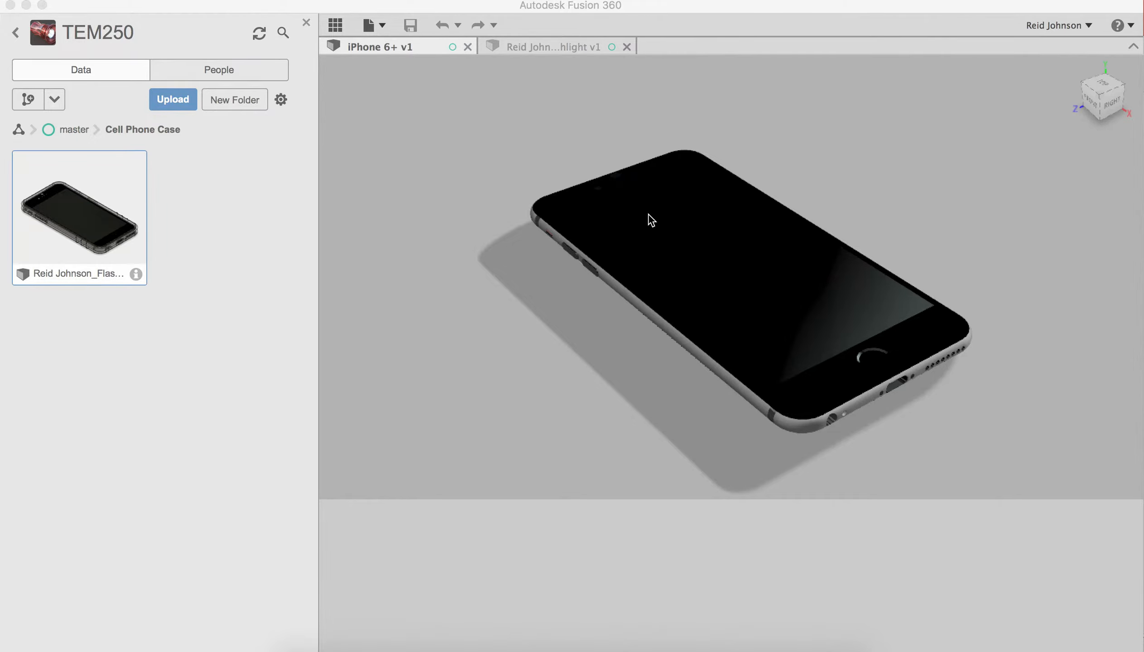
mouse_move(792, 142)
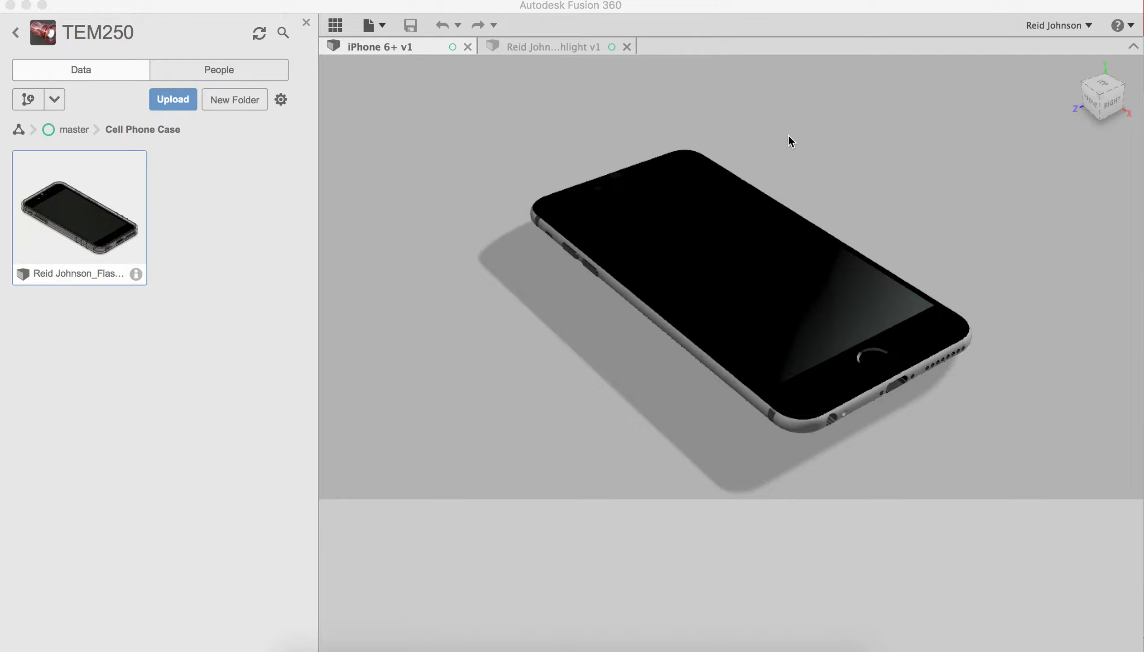
mouse_move(686, 427)
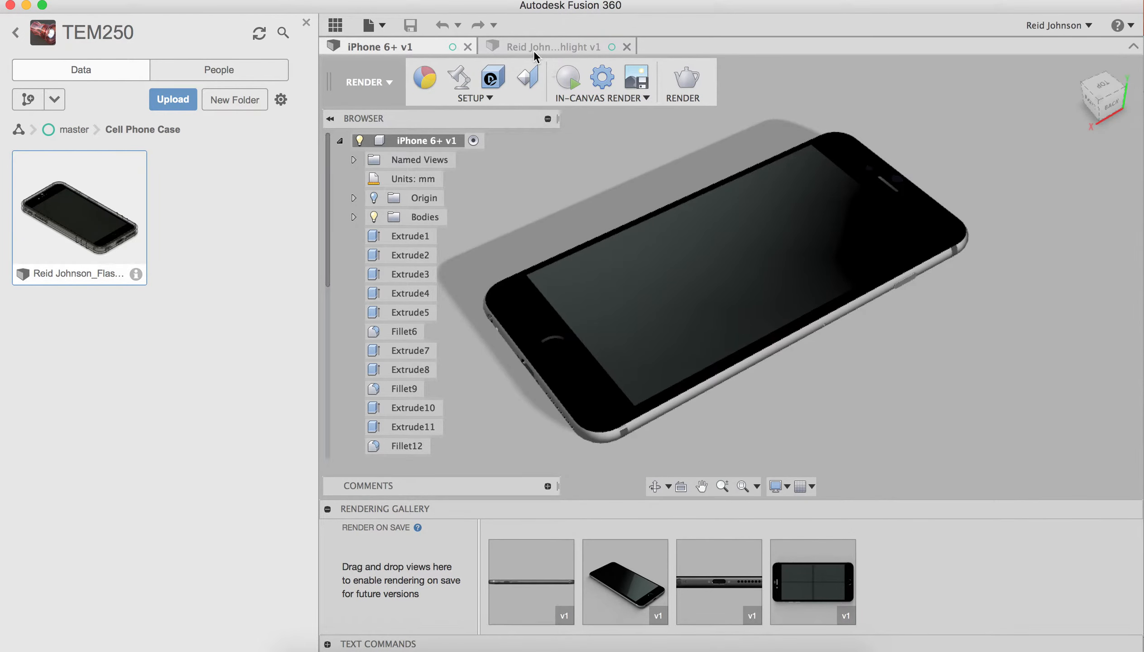
click(554, 47)
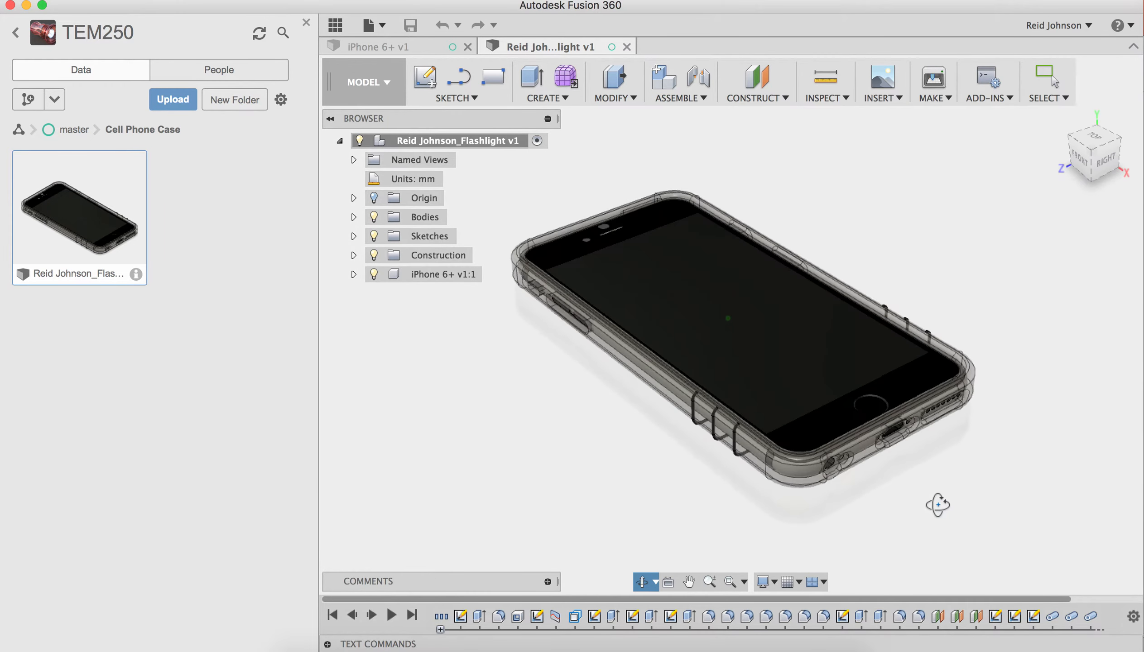
View the case from the back and set Body2's opacity to 100%
click(442, 275)
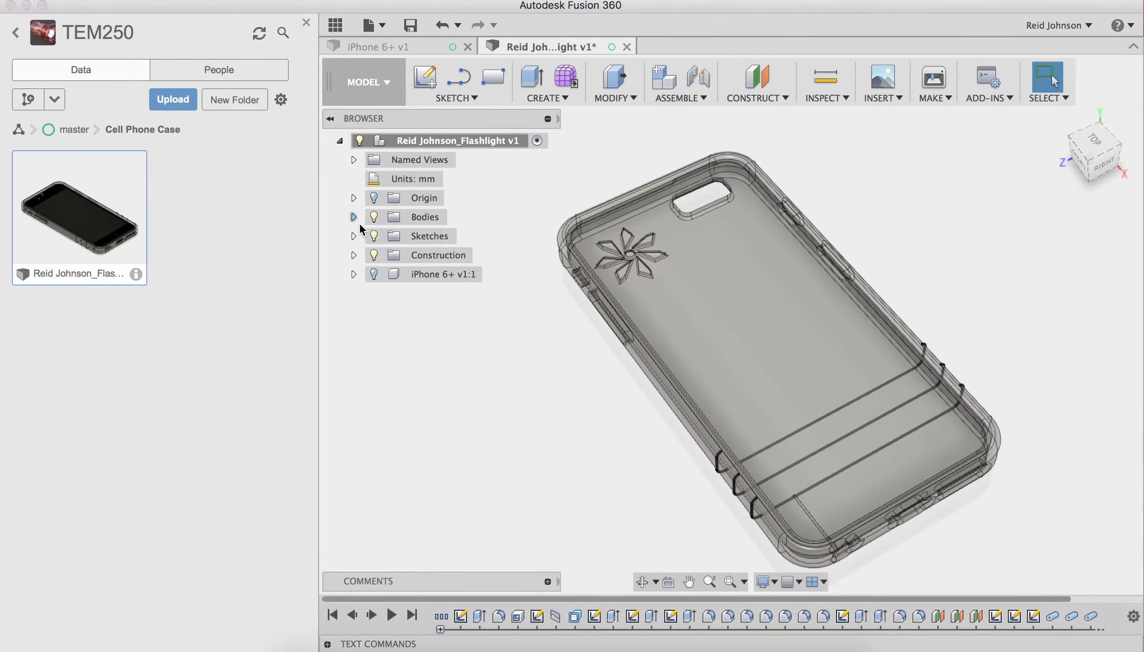
click(354, 216)
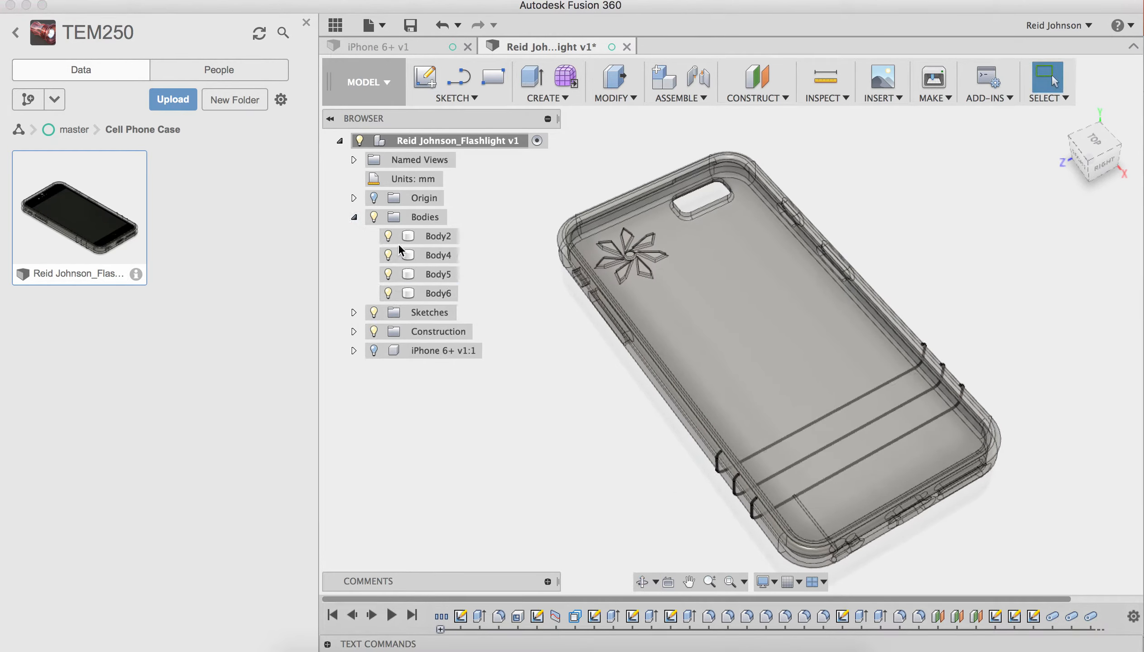
right_click(438, 236)
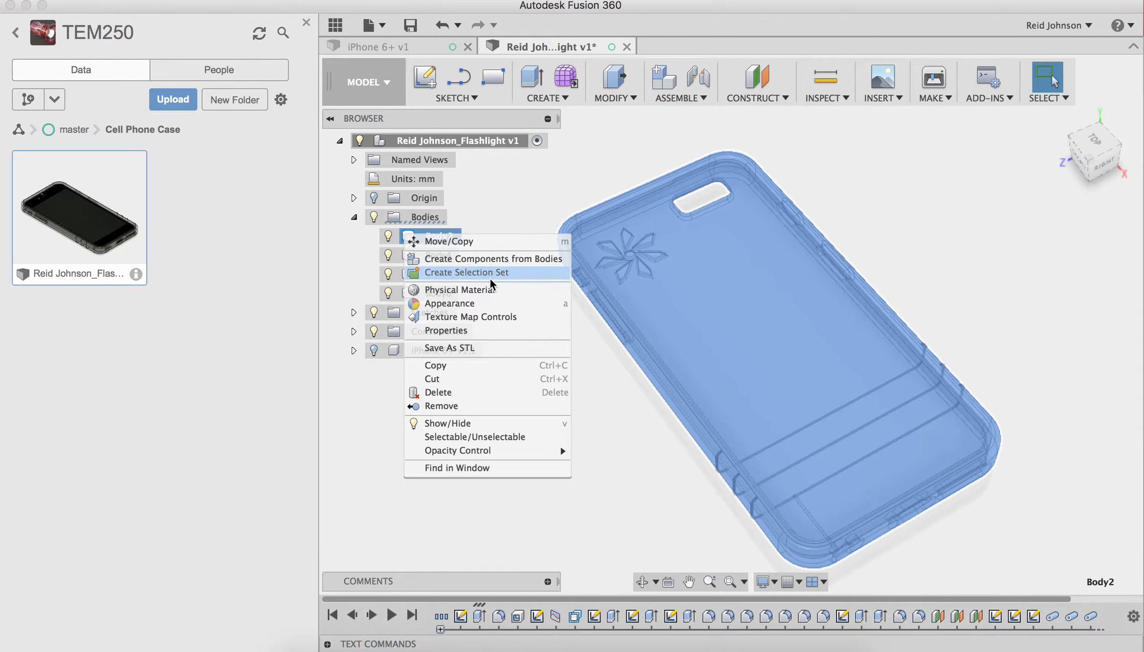
mouse_move(458, 450)
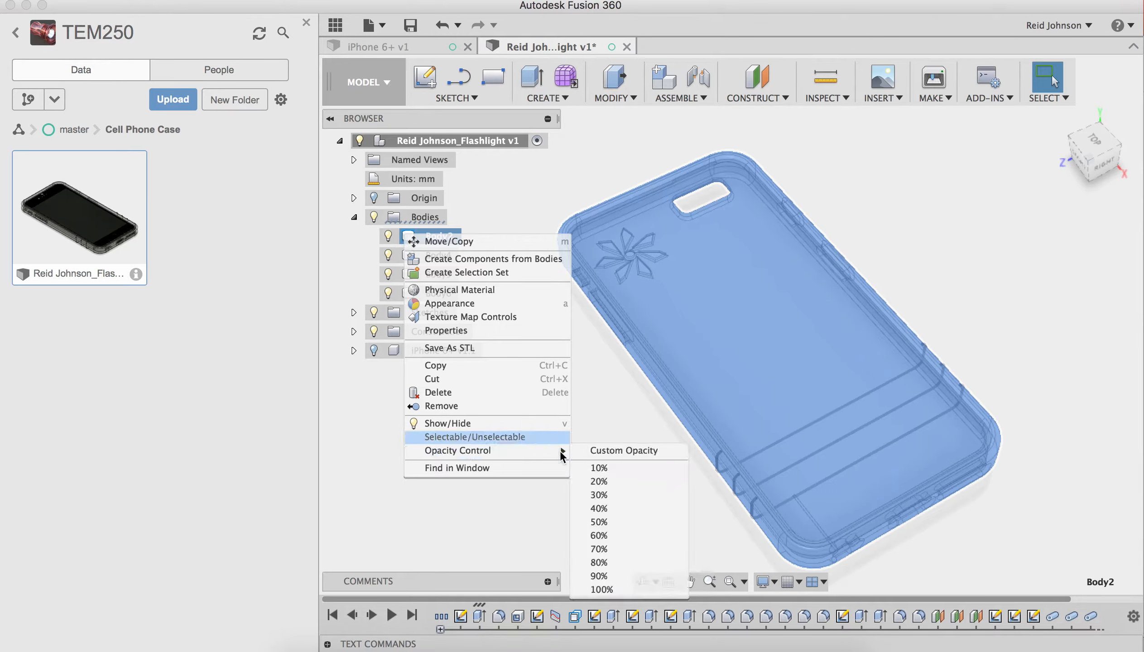
click(601, 590)
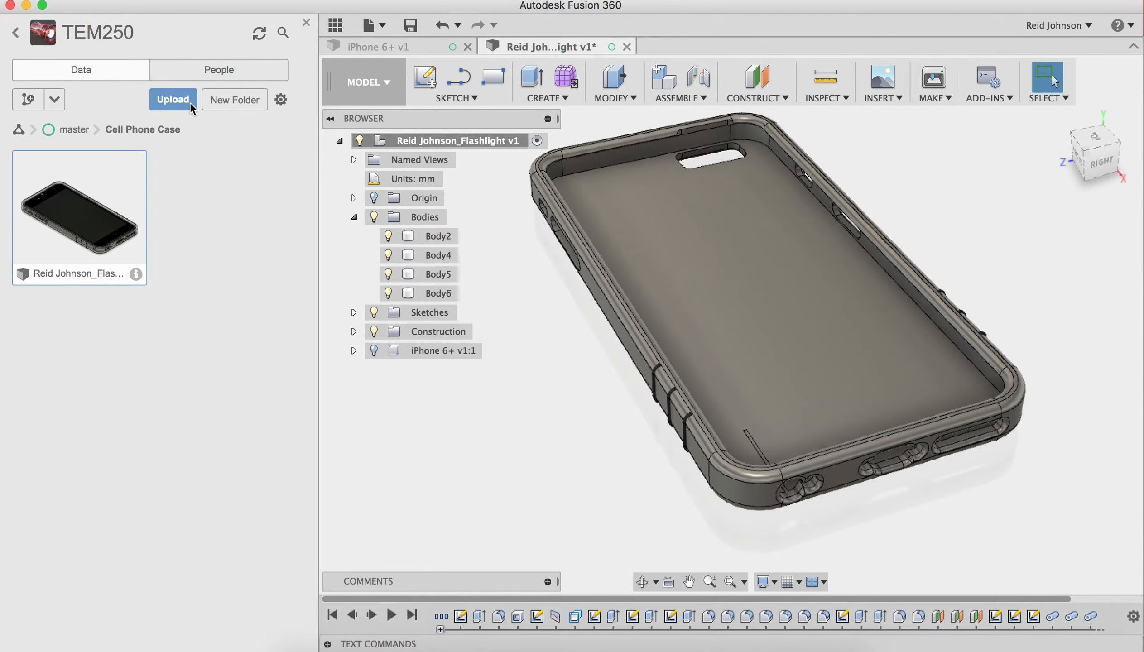
Create a new empty design and select the master project's Cell Phone Case folder
click(369, 25)
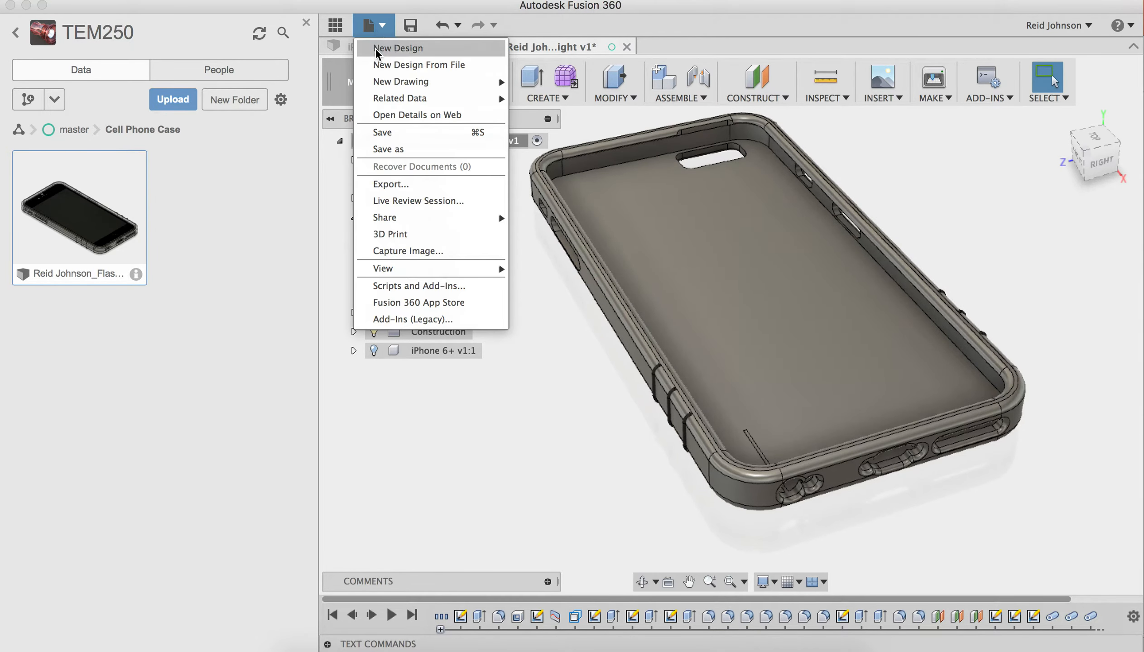
click(397, 48)
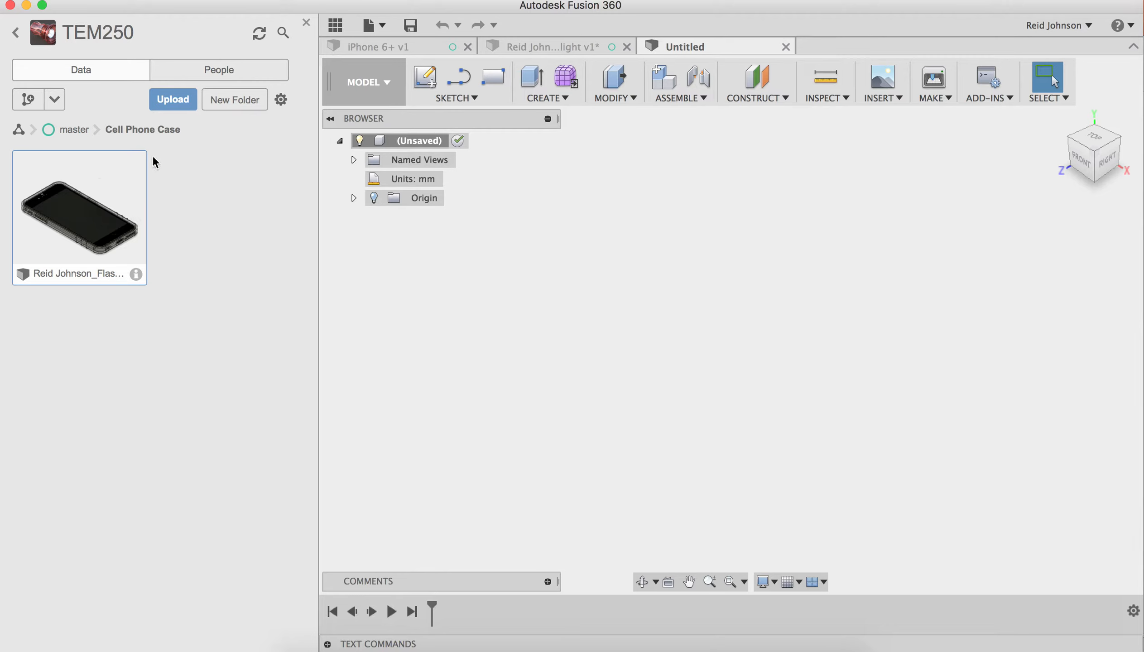
click(75, 129)
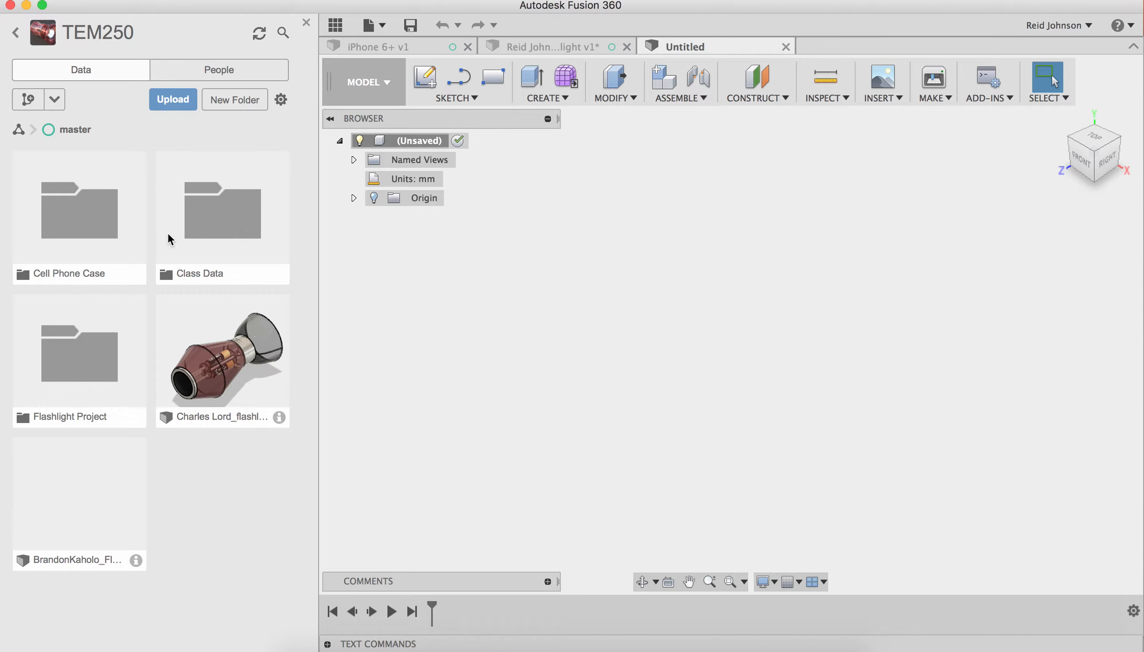
double_click(223, 212)
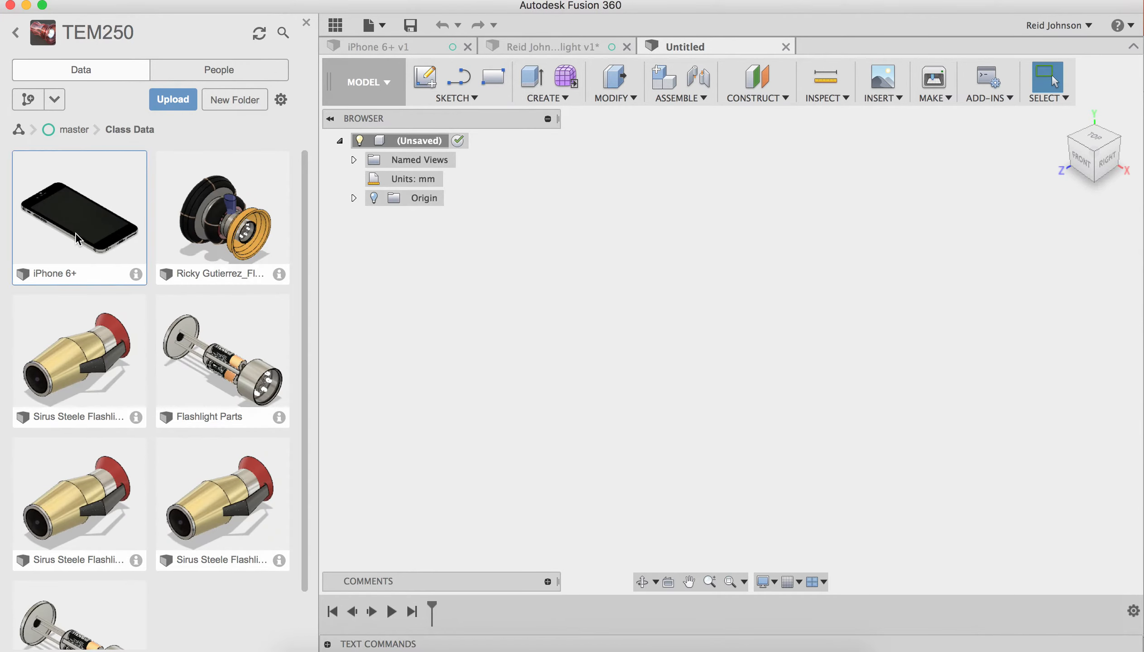
mouse_move(74, 129)
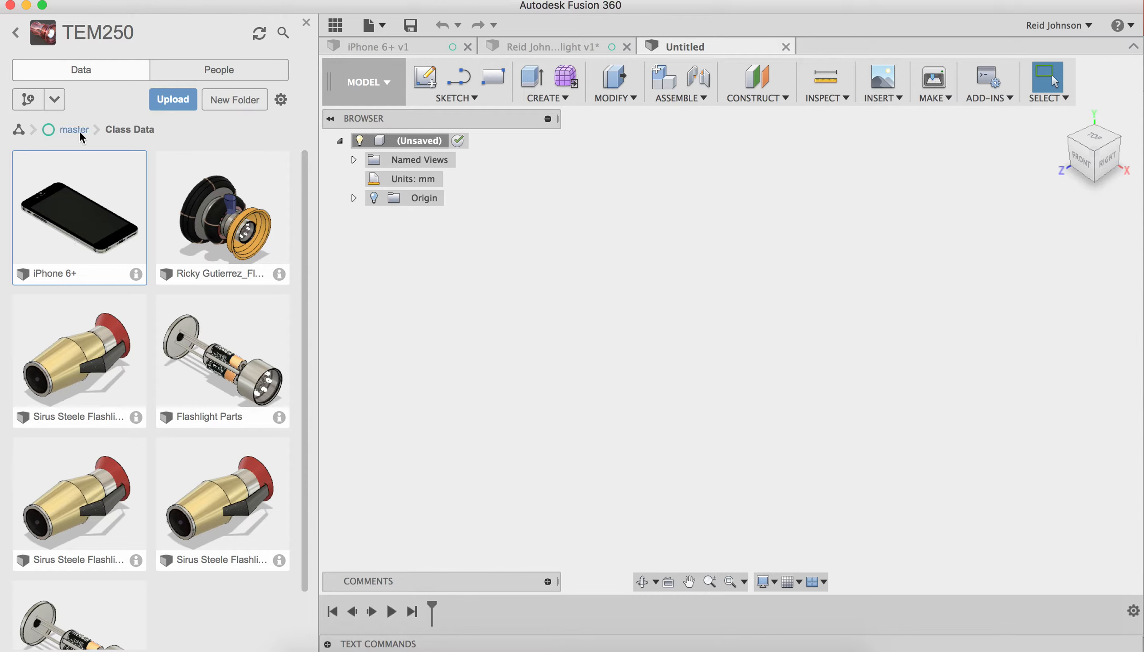
click(74, 129)
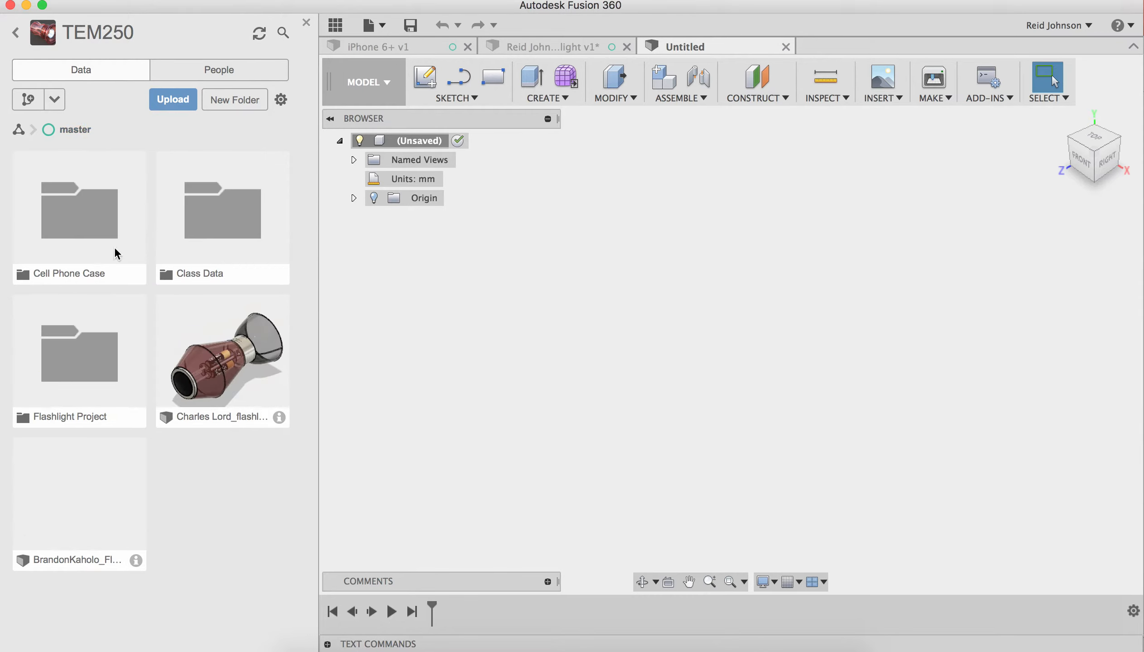
click(79, 212)
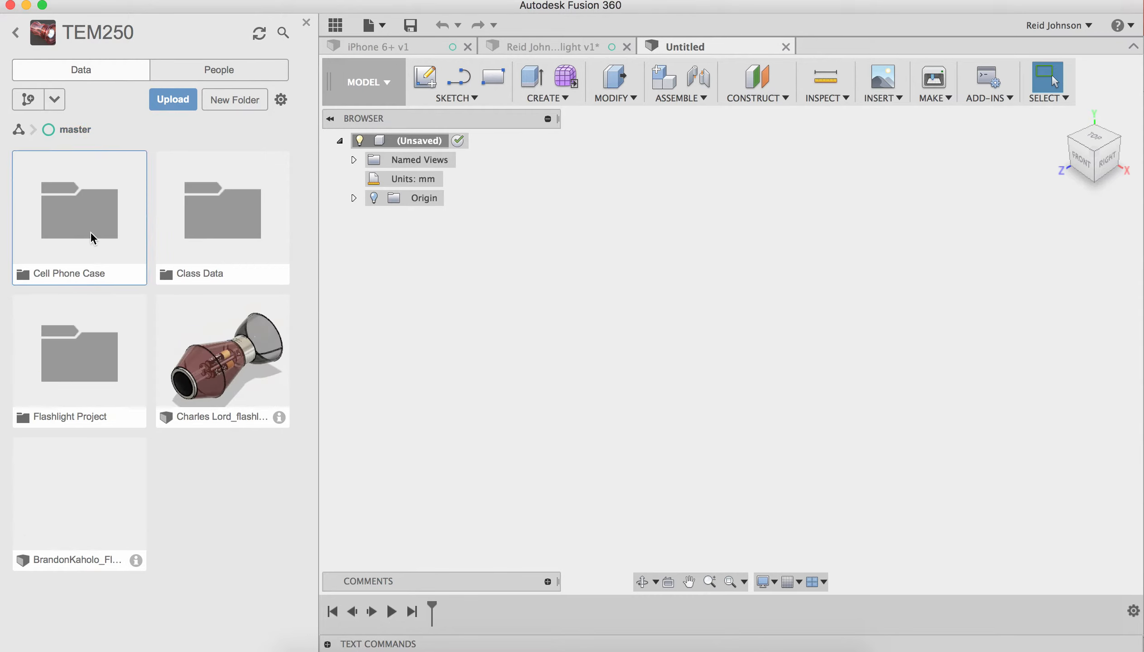
Save the design as a Reid Johnson Cell Phone Case file in TEM250 > master > Cell Phone Case
double_click(78, 212)
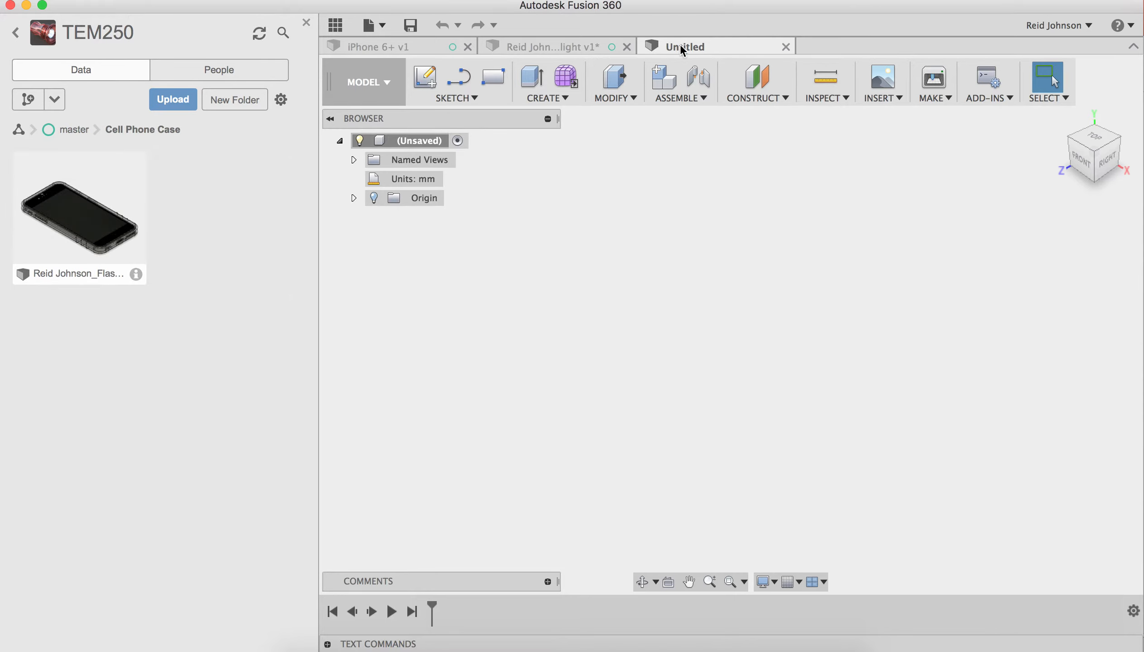
mouse_move(440, 24)
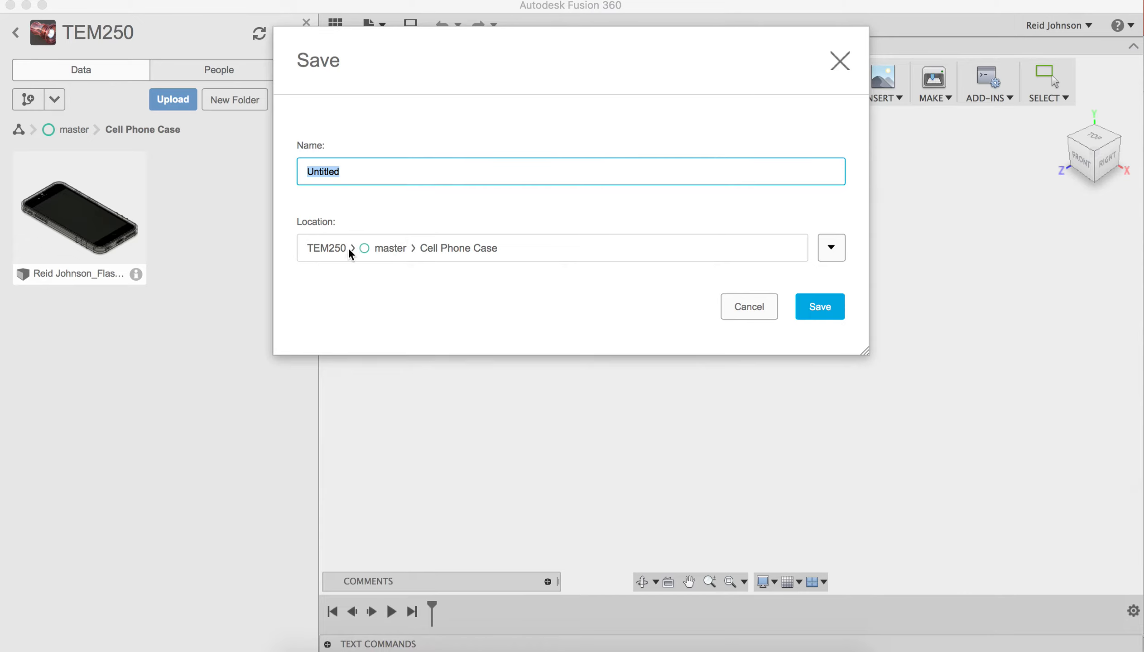
mouse_move(437, 258)
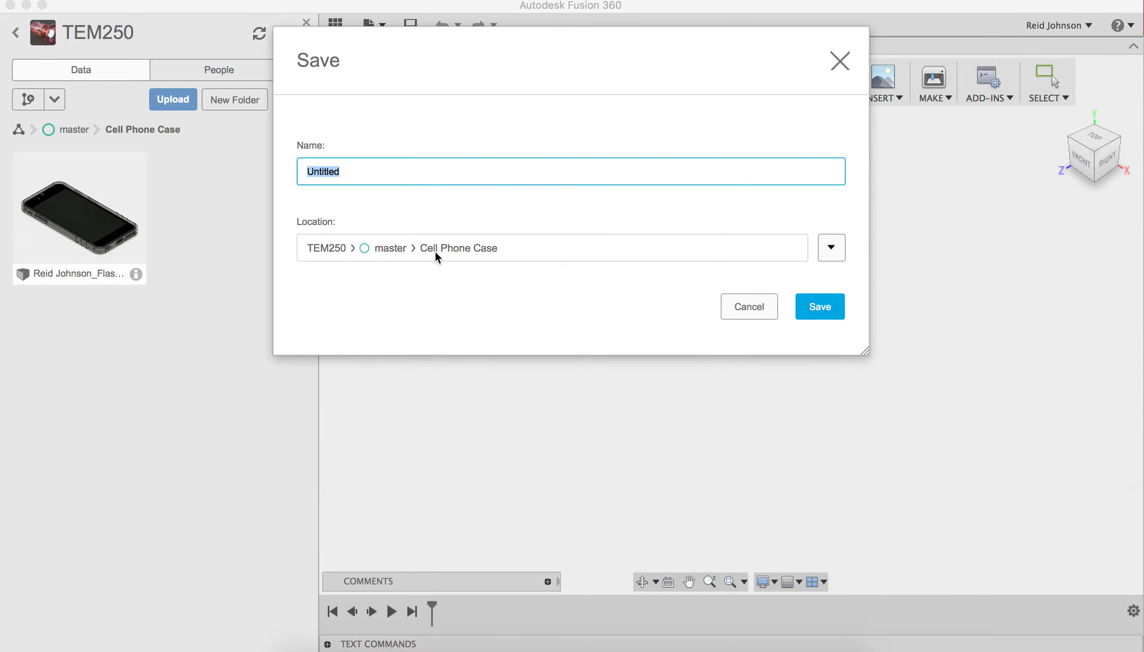
mouse_move(768, 229)
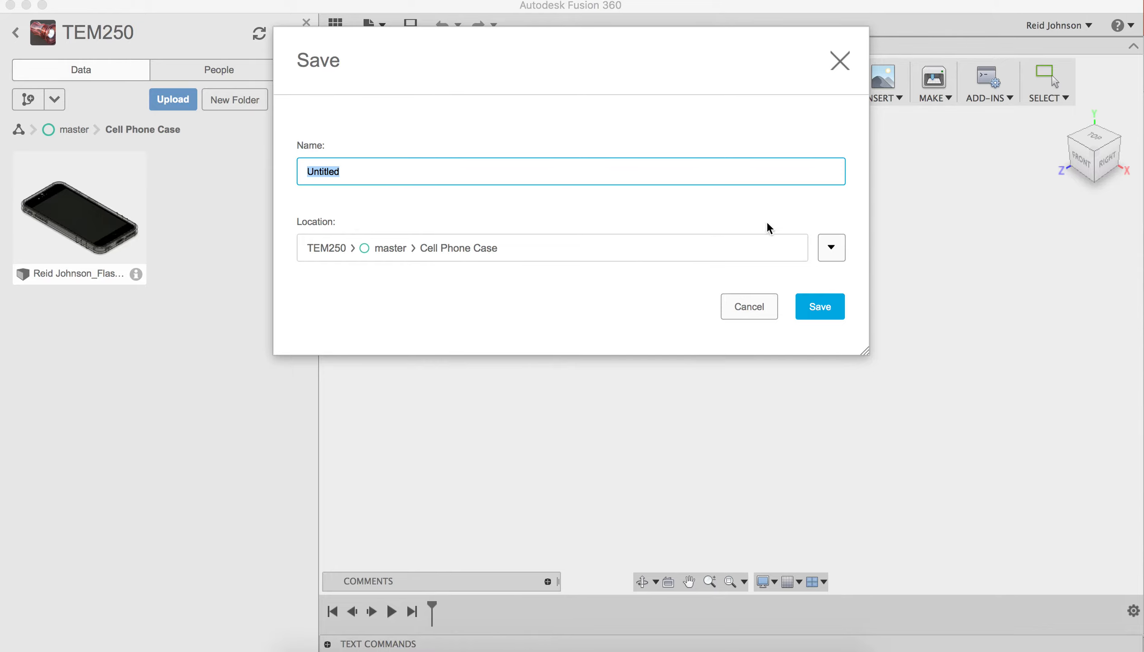
mouse_move(391, 210)
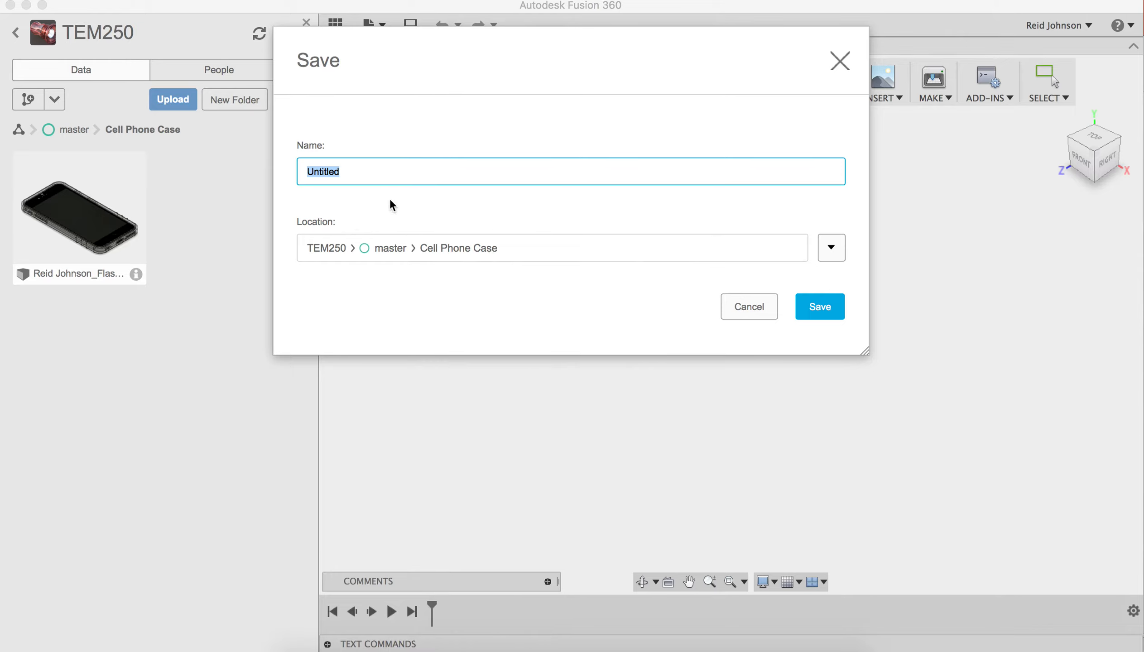
text(Reid Johnson - Cell P)
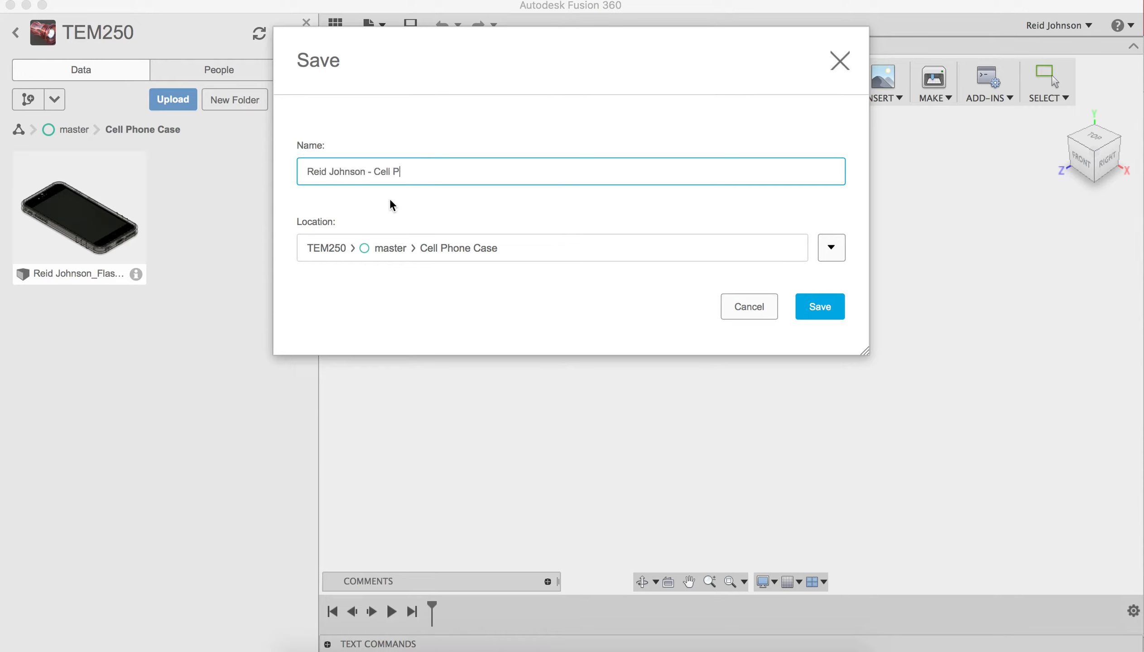
text(hone Case)
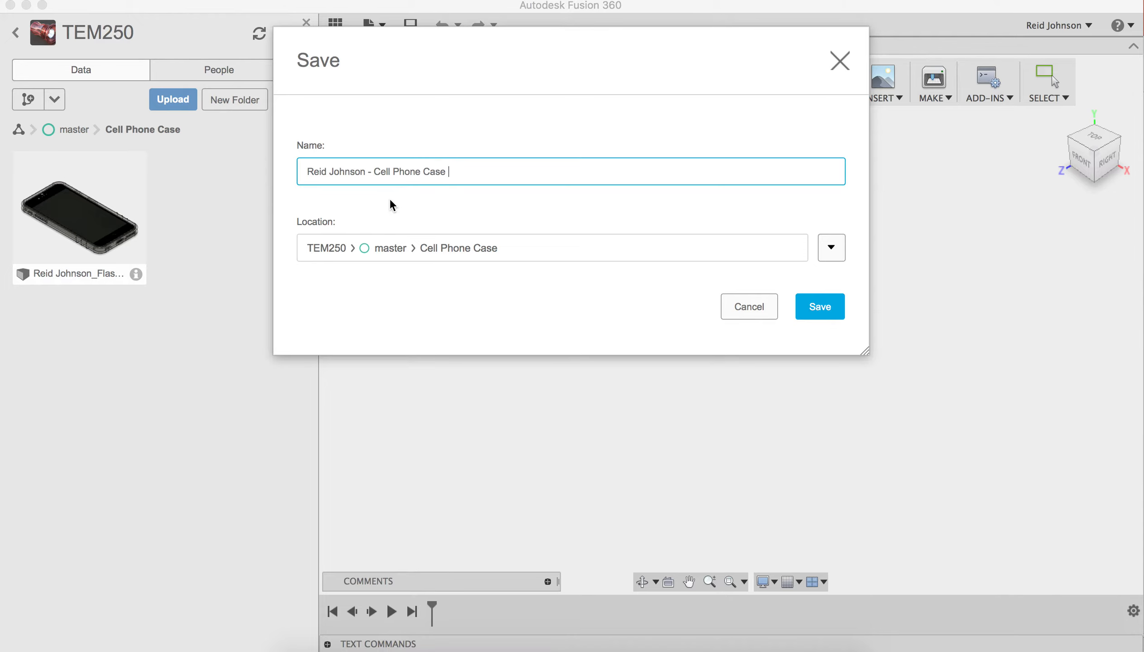
text(-)
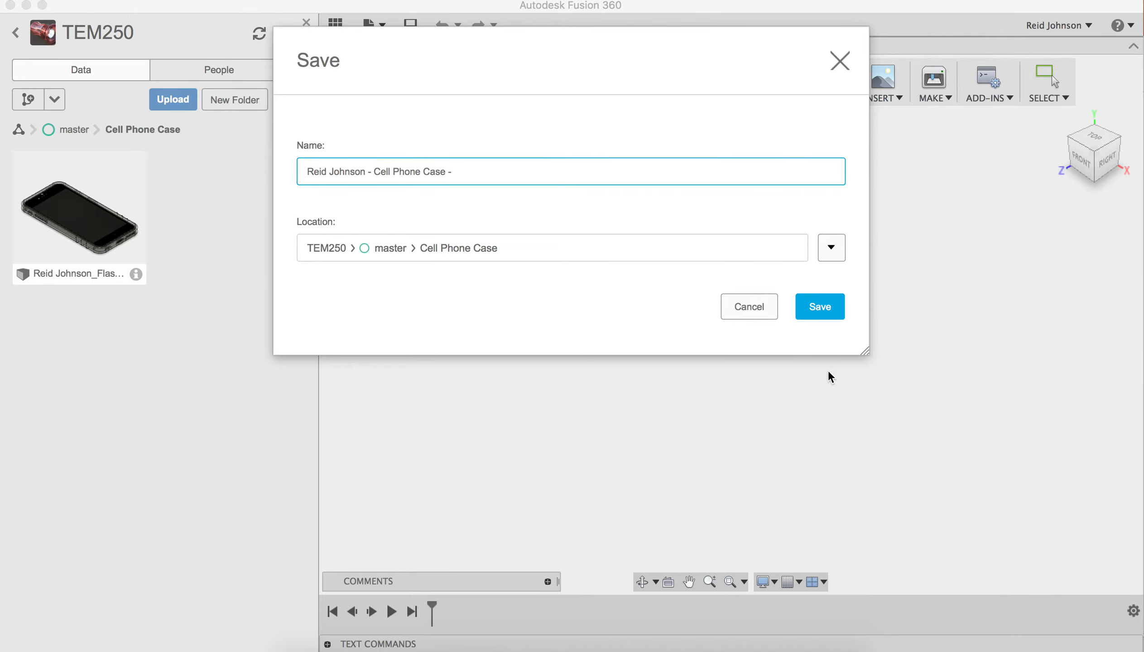
click(820, 307)
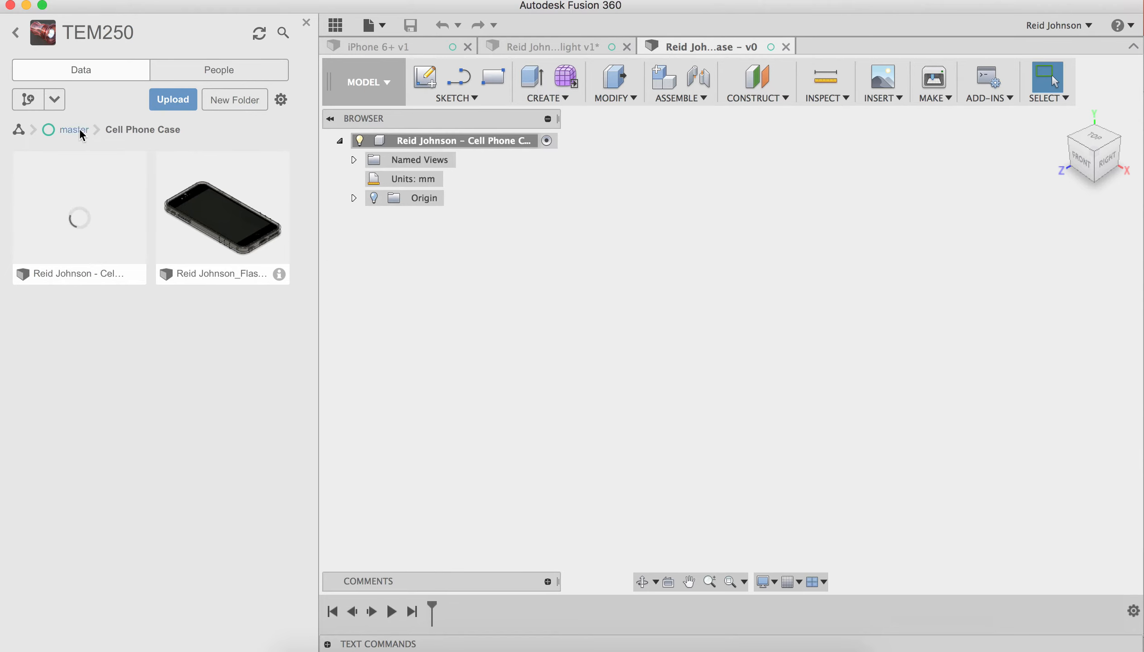
Insert the iPhone 6+ model from Class Data into the current design
click(74, 129)
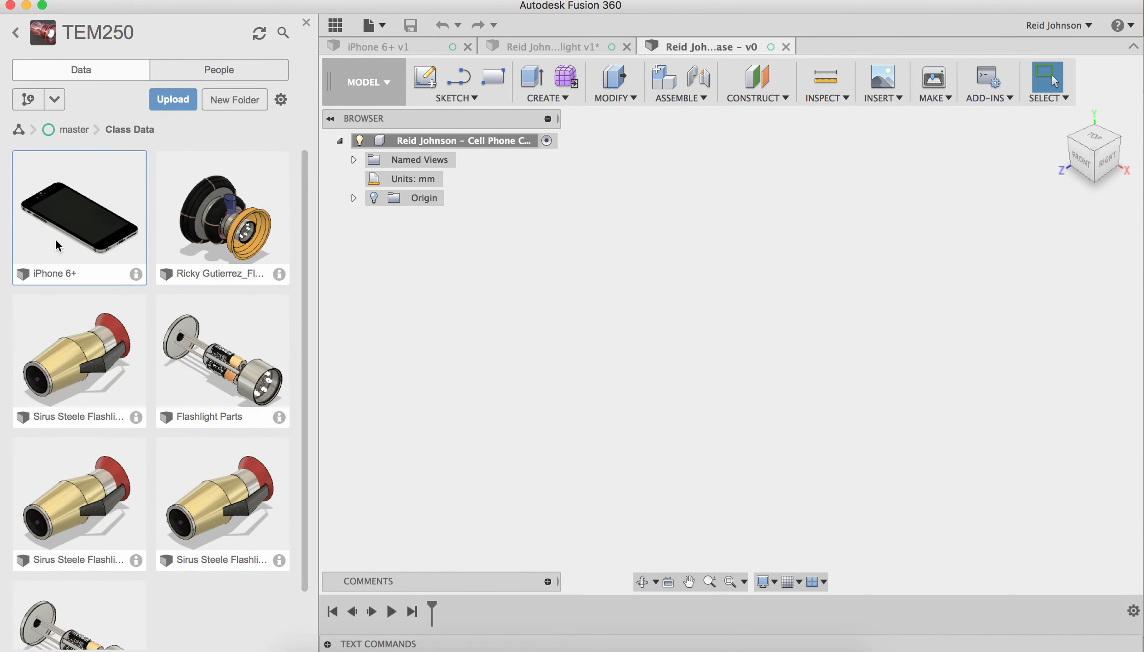
mouse_move(85, 222)
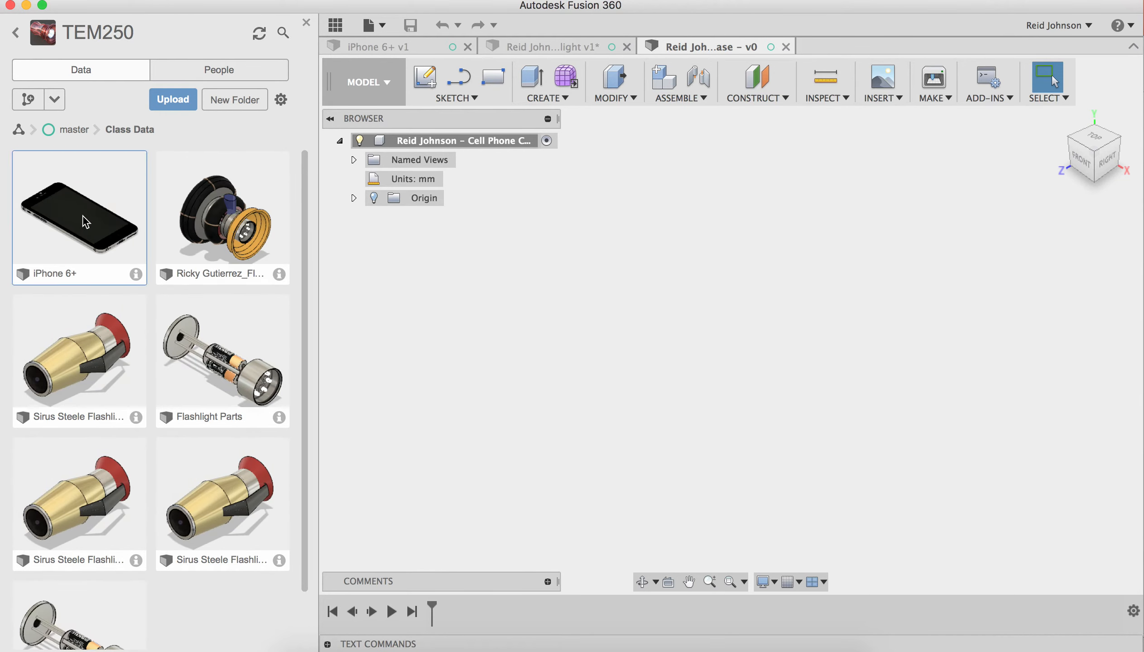
mouse_move(506, 276)
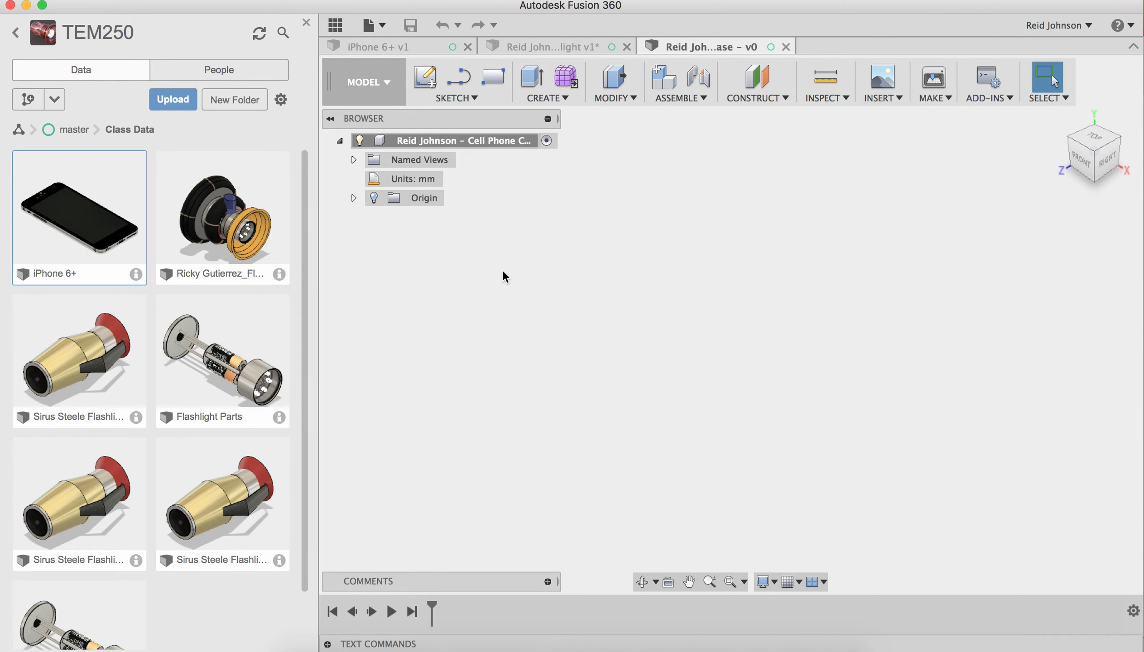
mouse_move(449, 346)
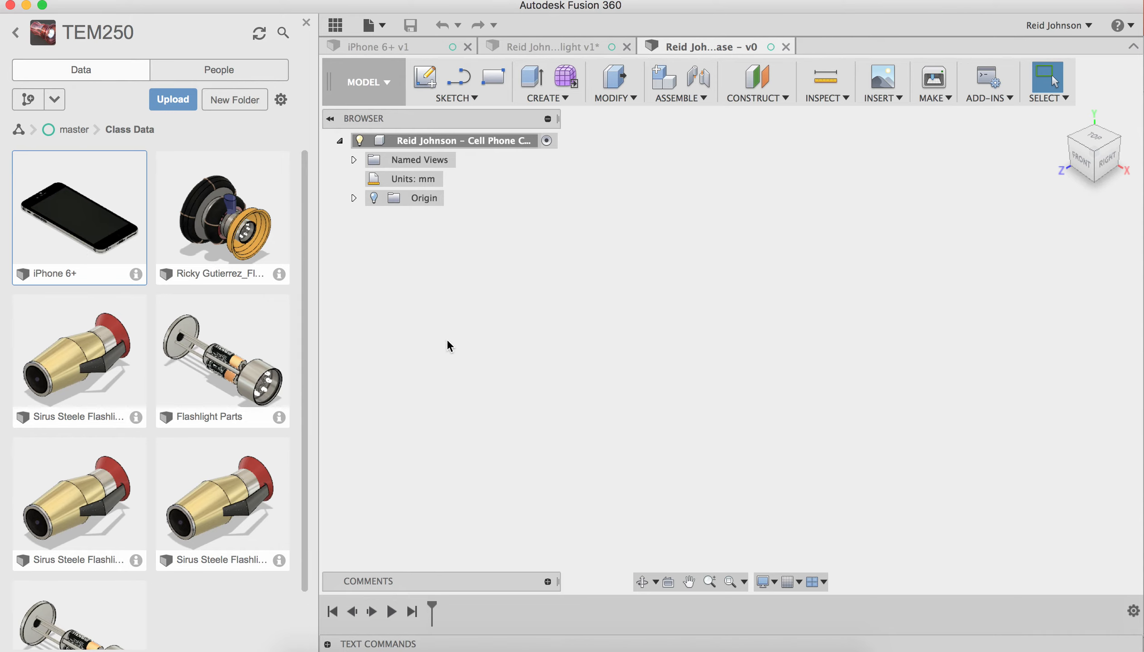
mouse_move(525, 305)
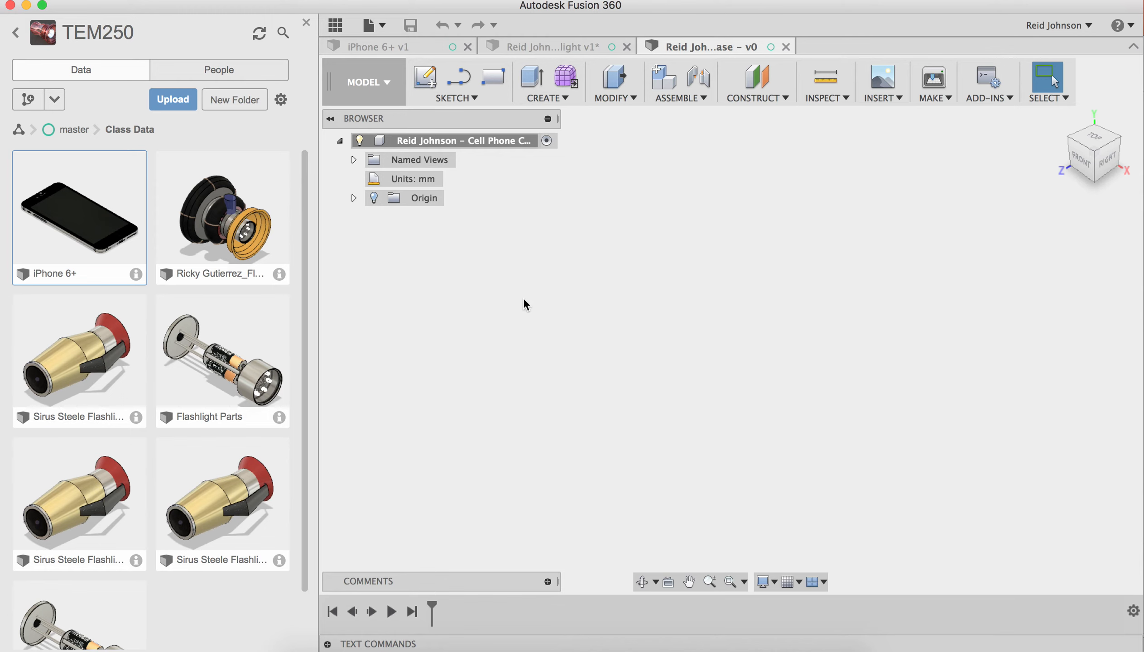
right_click(79, 211)
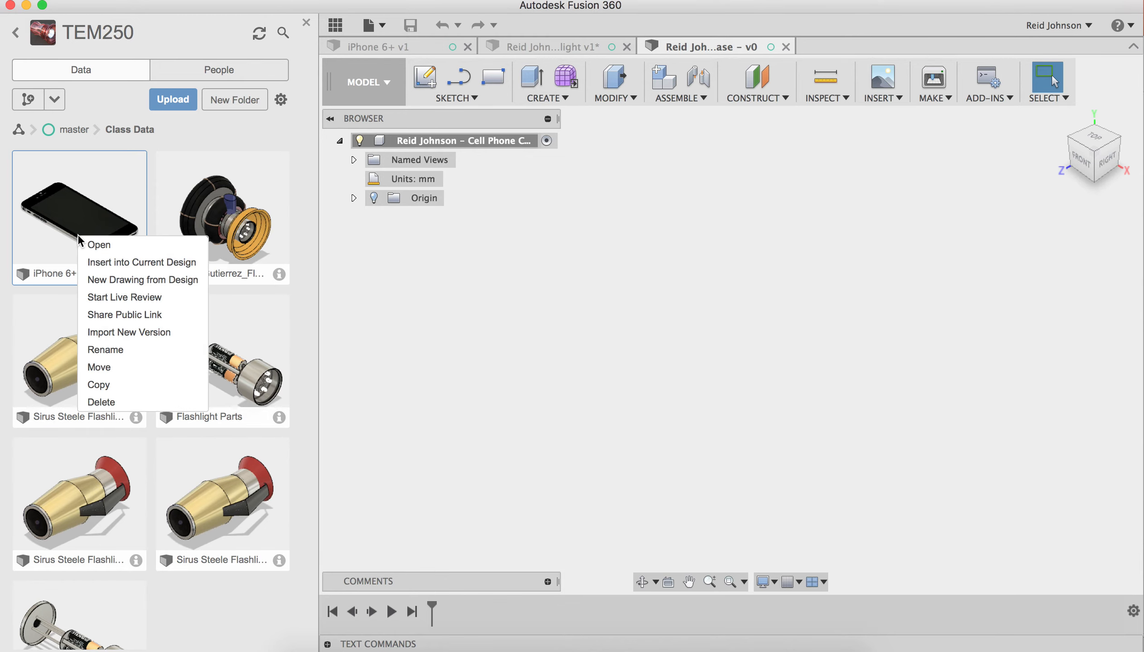
mouse_move(143, 280)
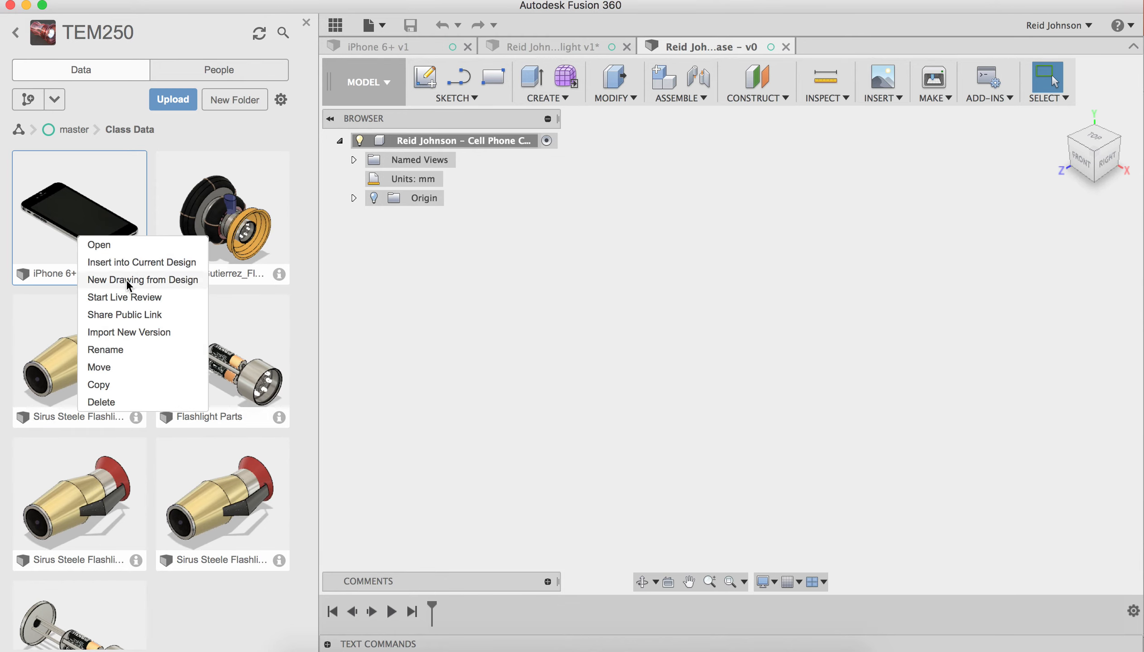
mouse_move(131, 262)
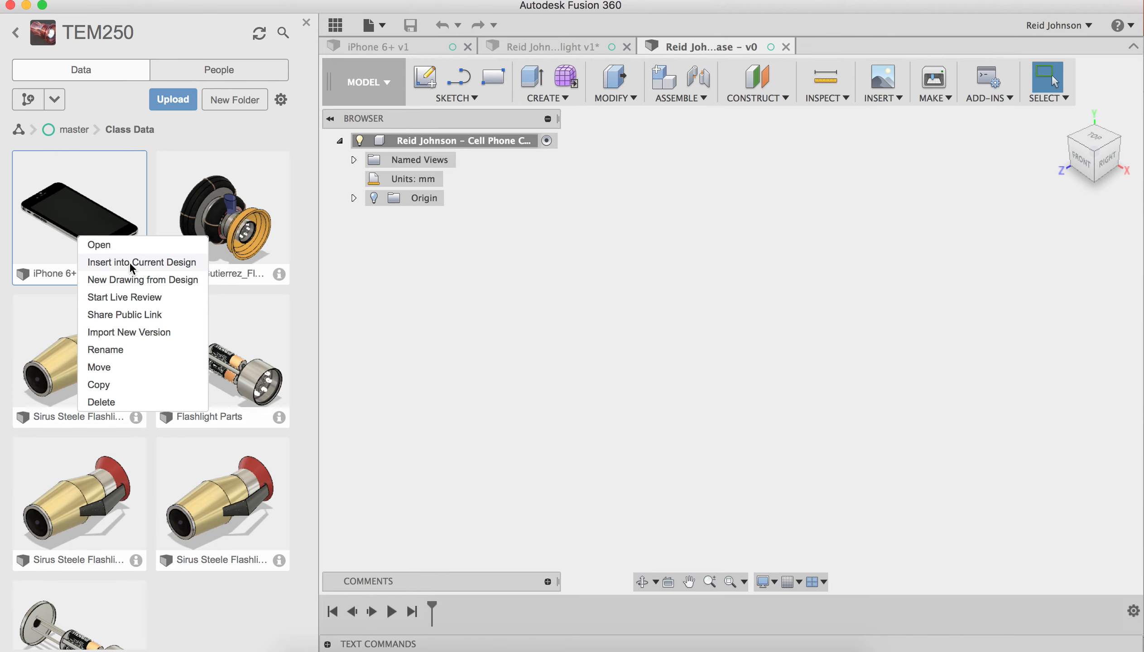
mouse_move(626, 270)
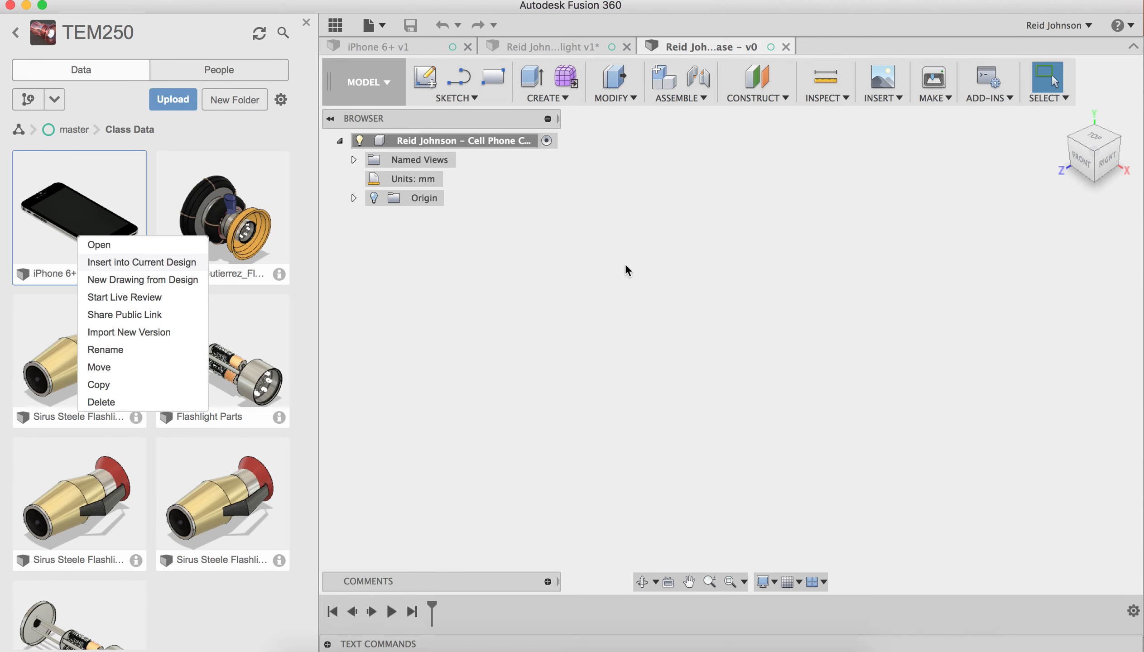
click(142, 262)
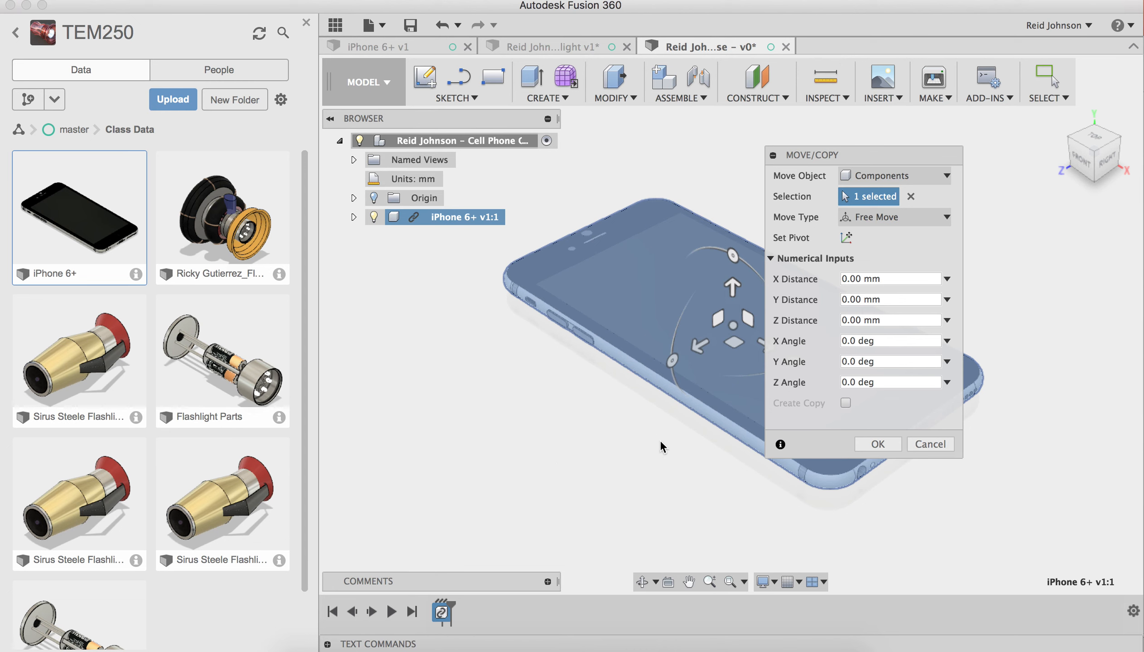
mouse_move(552, 214)
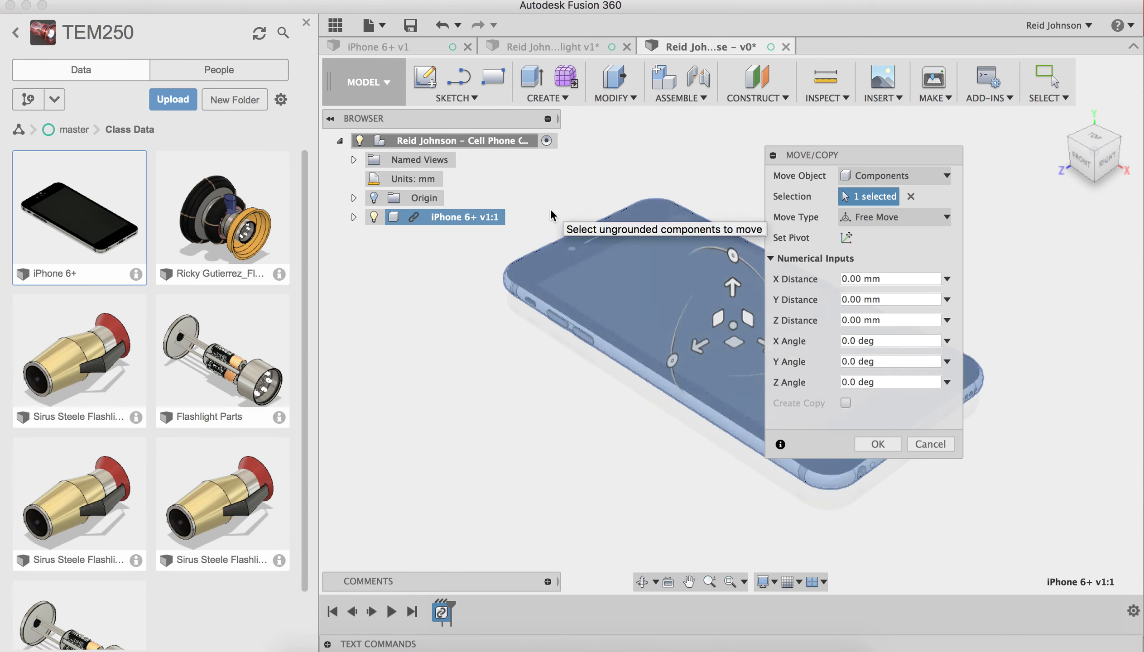